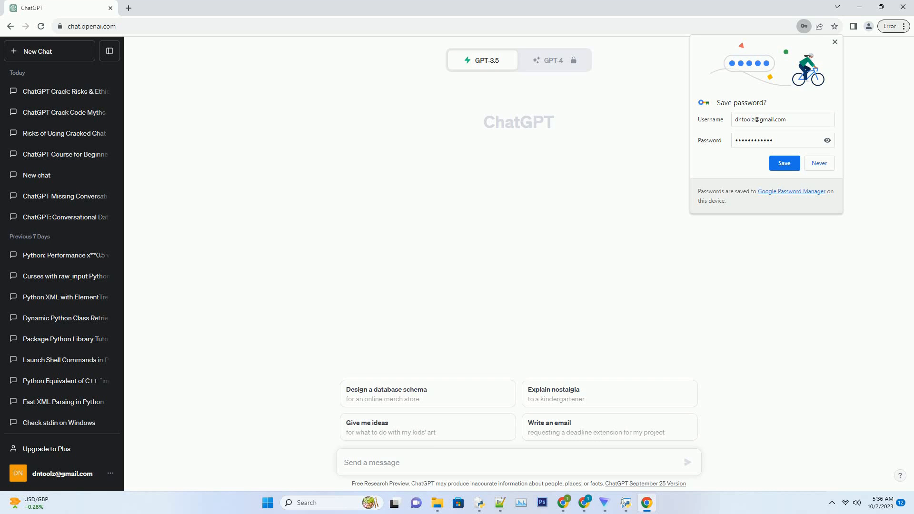
- Draft a prompt asking for an SEO-friendly, active-voice 2000+ word blog post about chatgpt crack github
{"action": "type", "text": "Create a SEO friendly blog post about chatgpt crack github Use active voice. Write over 2000 words. Add very creative title for each sub heading. Ensure the"}
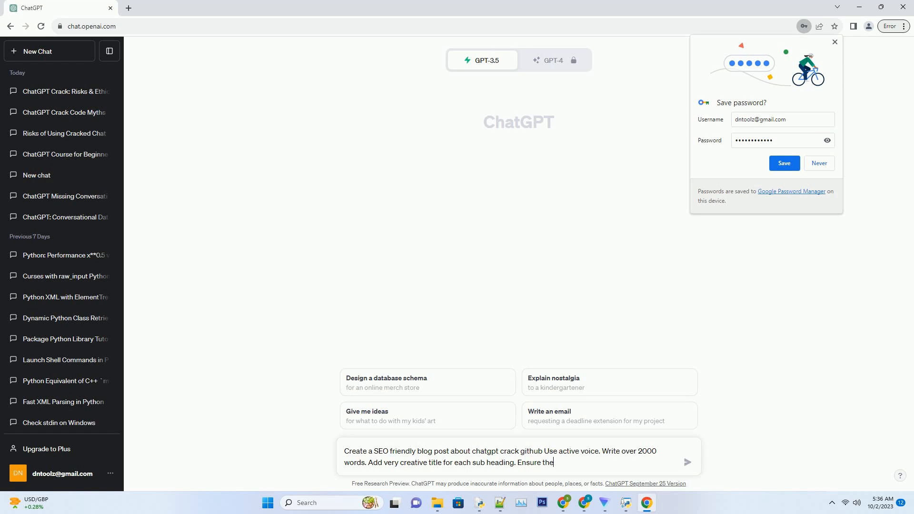
- Submit the prompt so ChatGPT begins generating the blog post
{"action": "left_click", "coordinate": [688, 463]}
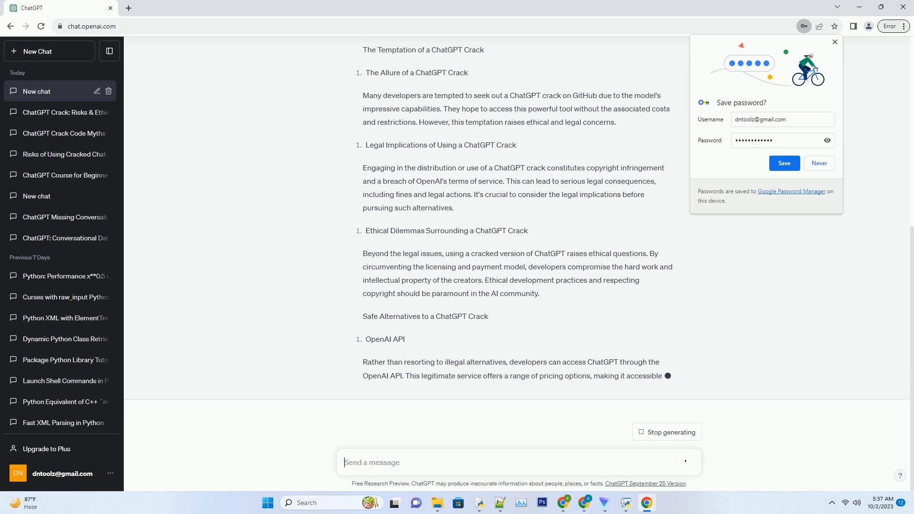
- Follow the response down to its Conclusion section, then return focus to the message box
{"action": "scroll", "scroll_direction": "down", "scroll_amount": 3}
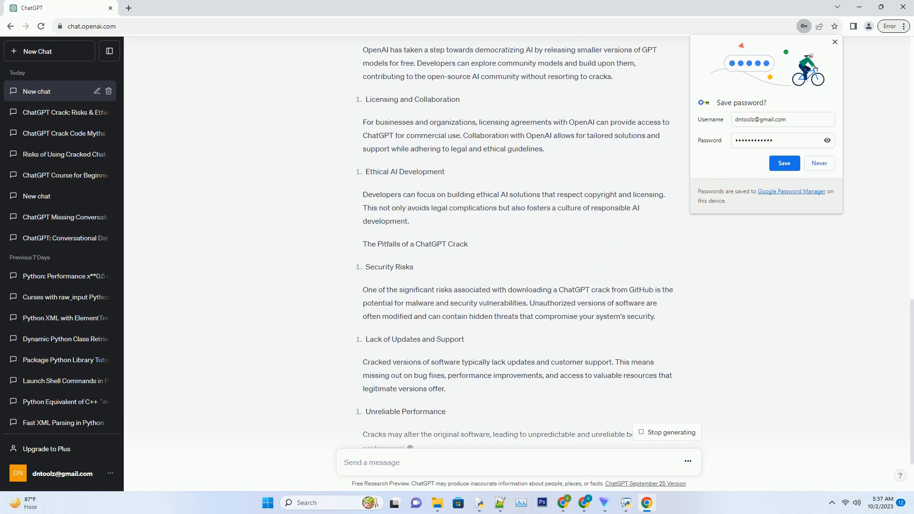
{"action": "scroll", "scroll_direction": "down", "scroll_amount": 3}
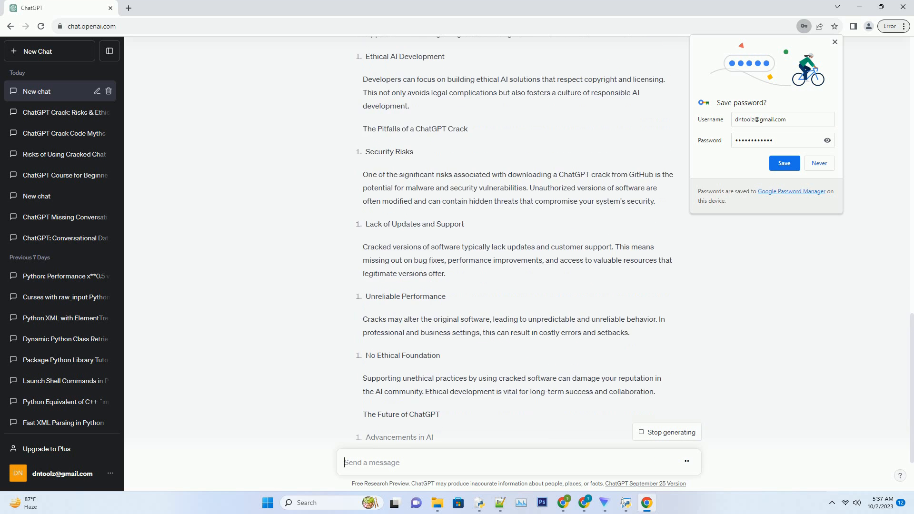
{"action": "scroll", "scroll_direction": "down", "scroll_amount": 3}
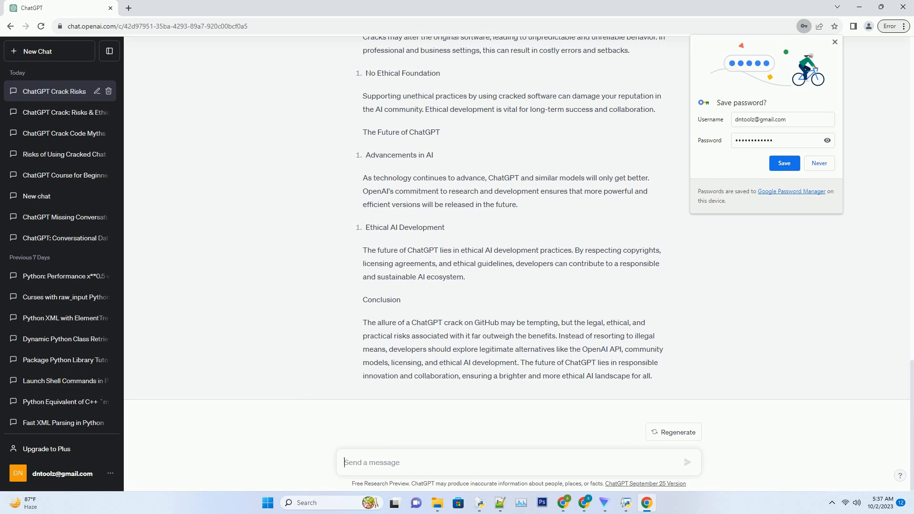
{"action": "left_click", "coordinate": [343, 463]}
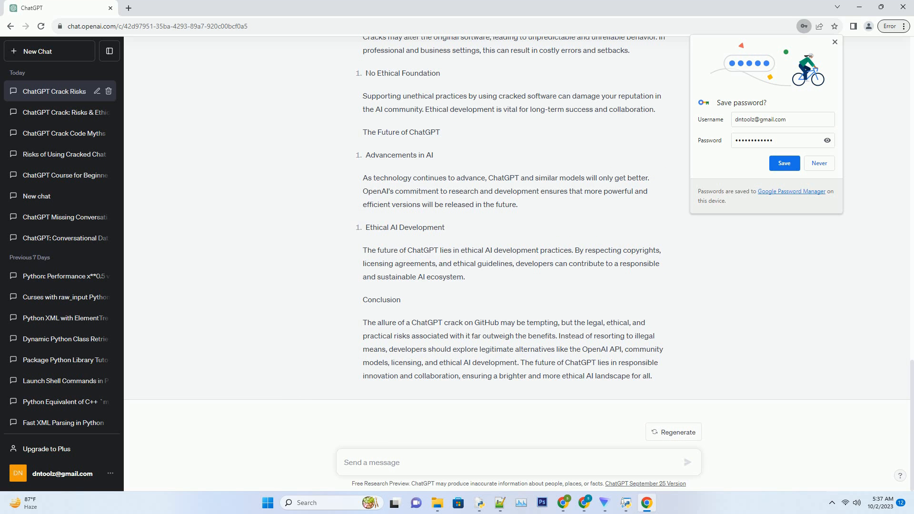